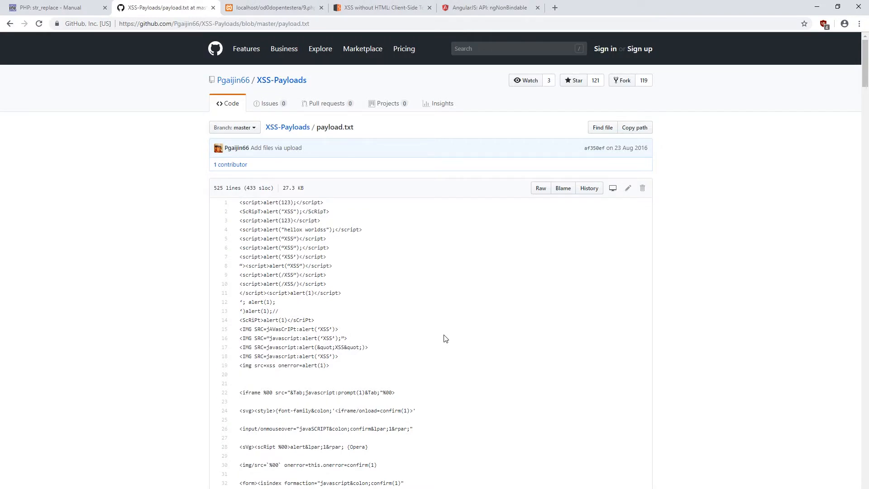
{"action": "mouse_move", "coordinate": [464, 339]}
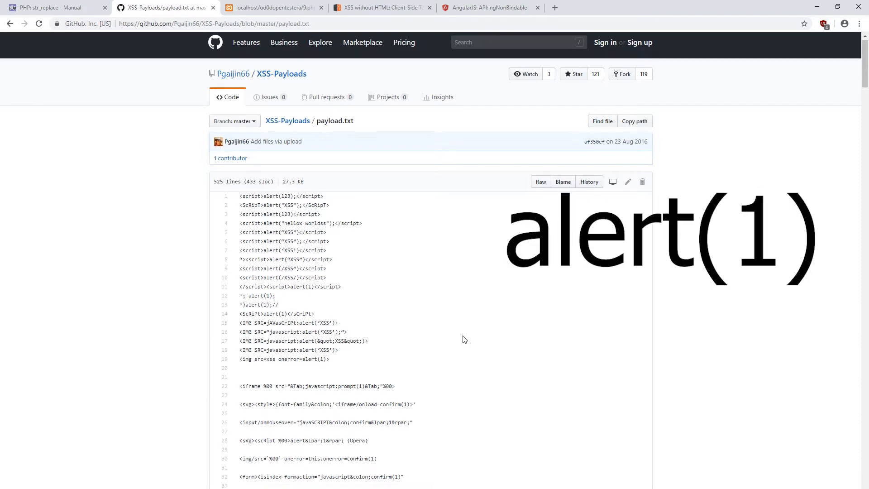
Scroll through 9.php, then bring up the PHP str_replace manual page.
{"action": "scroll", "scroll_direction": "down", "scroll_amount": 3}
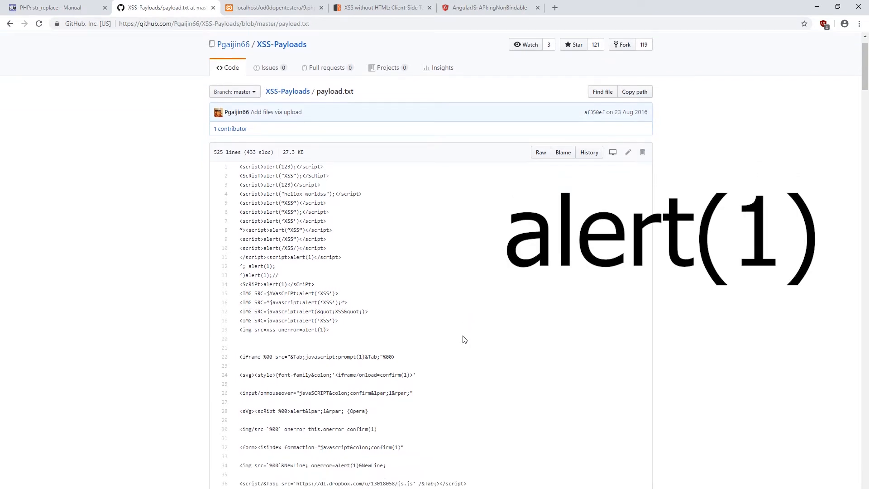
{"action": "scroll", "scroll_direction": "down", "scroll_amount": 3}
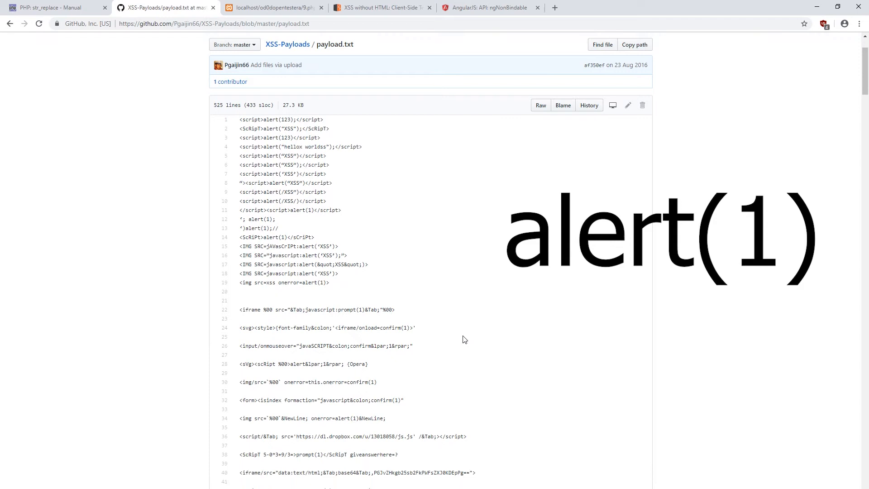
{"action": "scroll", "scroll_direction": "down", "scroll_amount": 3}
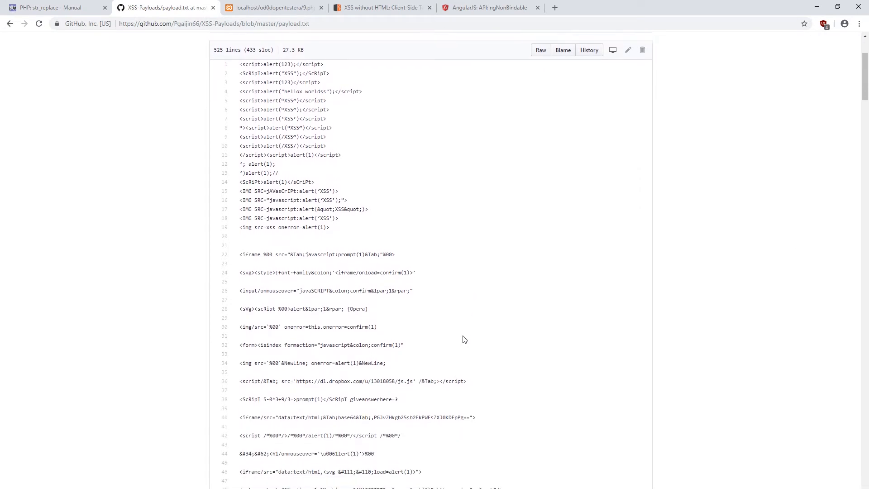
{"action": "scroll", "scroll_direction": "down", "scroll_amount": 3}
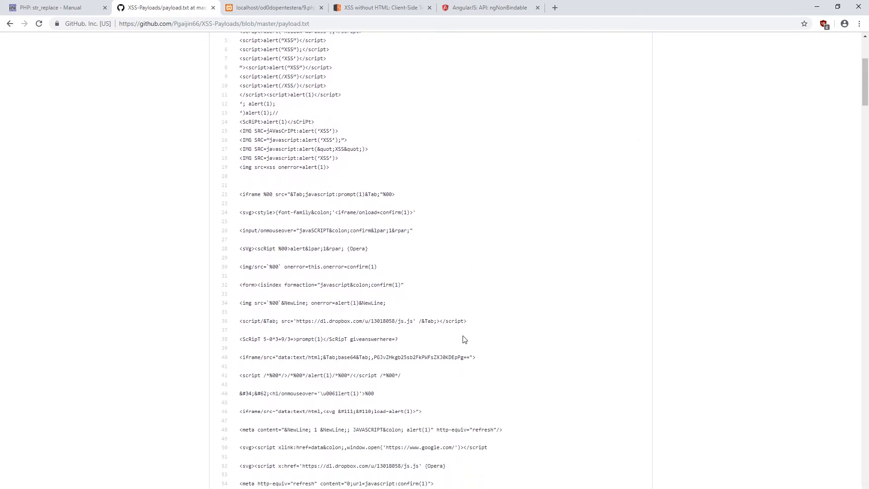
{"action": "scroll", "scroll_direction": "down", "scroll_amount": 3}
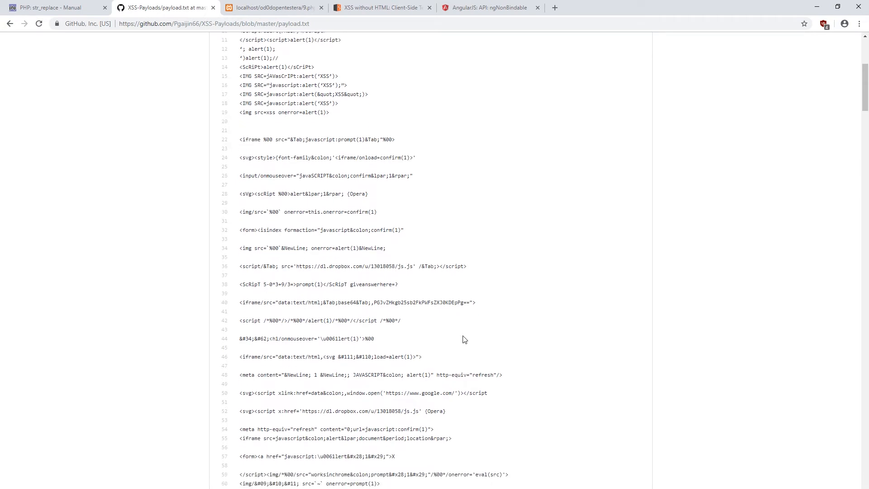
{"action": "scroll", "scroll_direction": "down", "scroll_amount": 3}
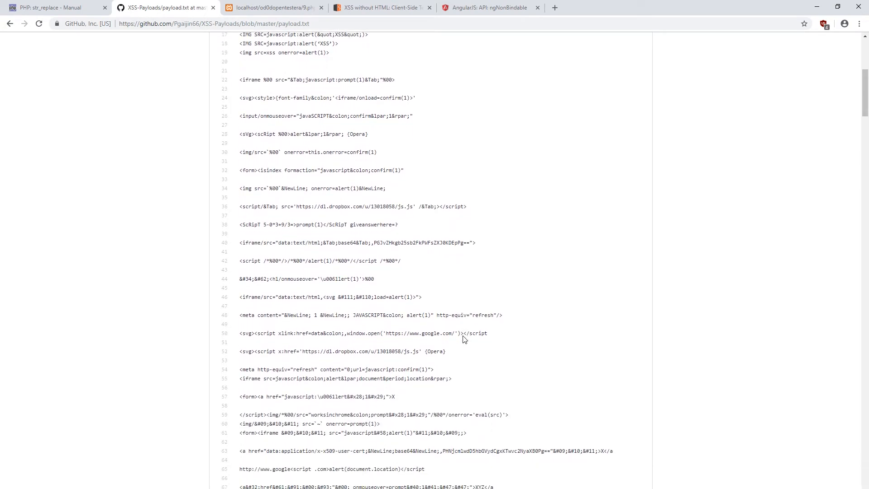
{"action": "scroll", "scroll_direction": "down", "scroll_amount": 3}
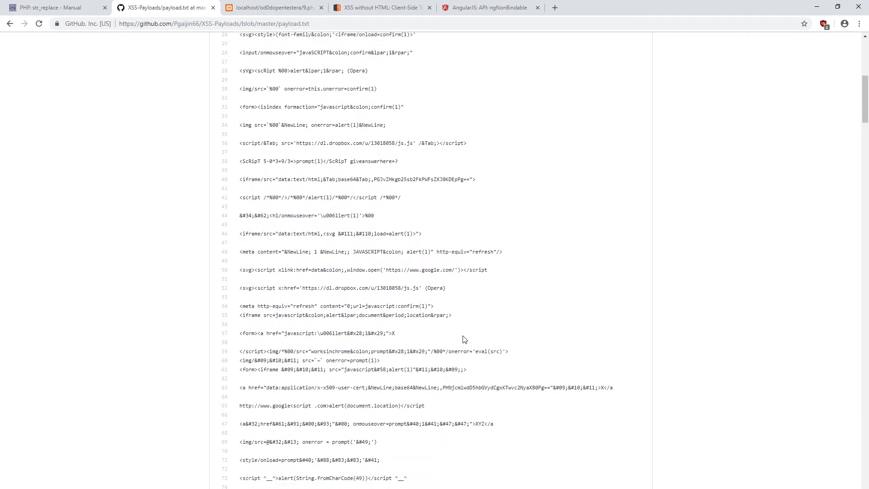
{"action": "scroll", "scroll_direction": "down", "scroll_amount": 3}
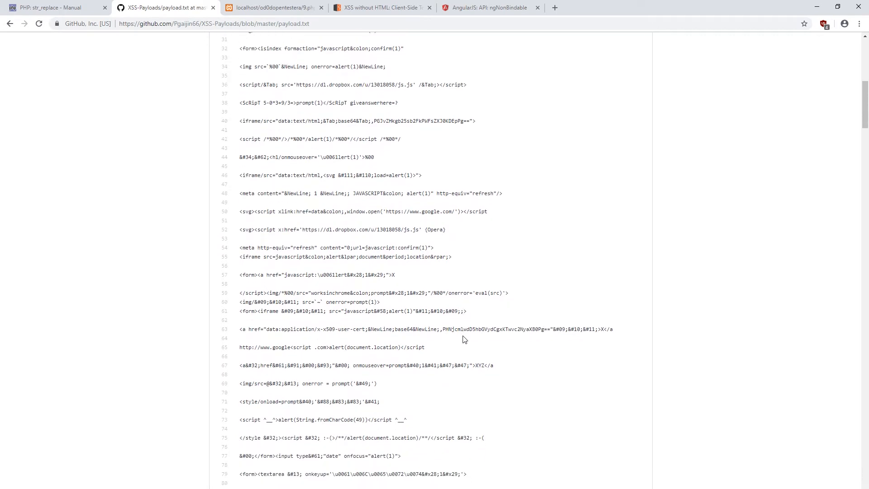
{"action": "scroll", "scroll_direction": "down", "scroll_amount": 3}
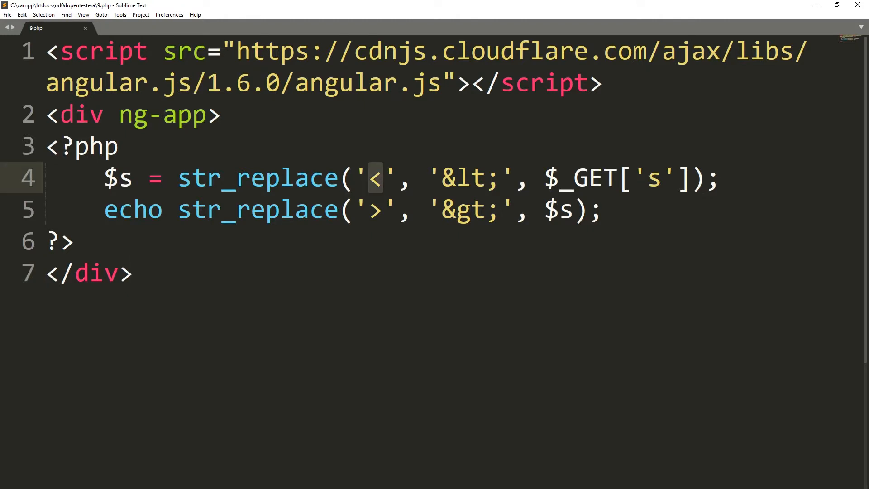
{"action": "left_click", "coordinate": [375, 211]}
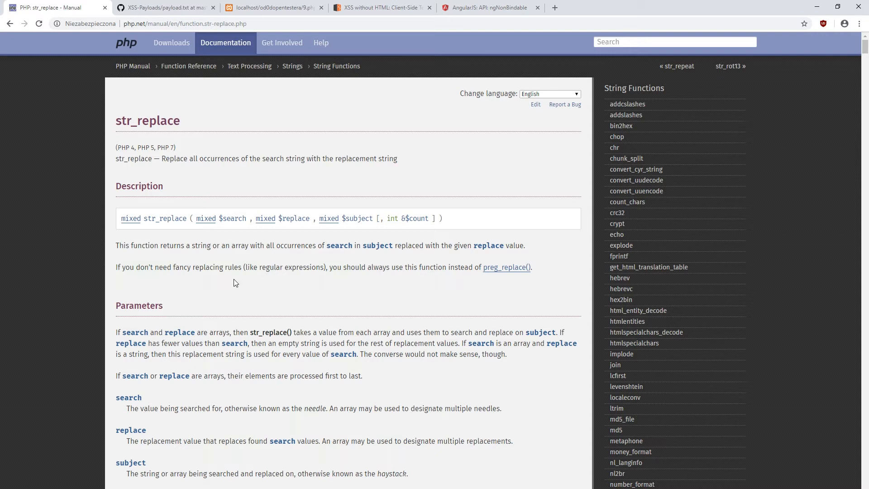
Skim the GitHub payload.txt XSS list, then return to 9.php in Sublime Text.
{"action": "left_click", "coordinate": [172, 7]}
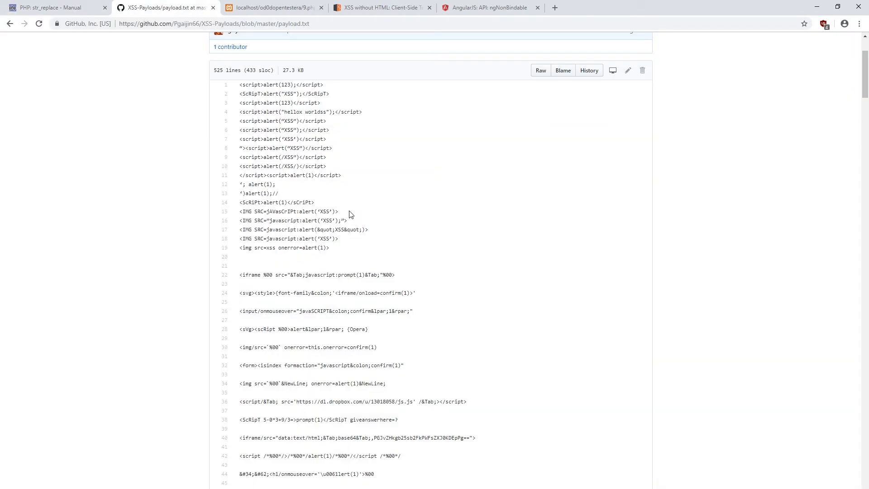
{"action": "scroll", "scroll_direction": "down", "scroll_amount": 3}
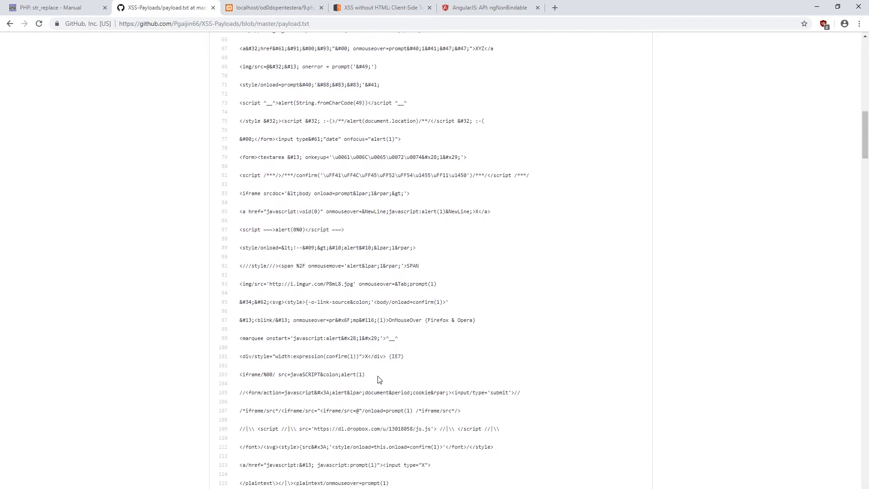
{"action": "left_click", "coordinate": [277, 8]}
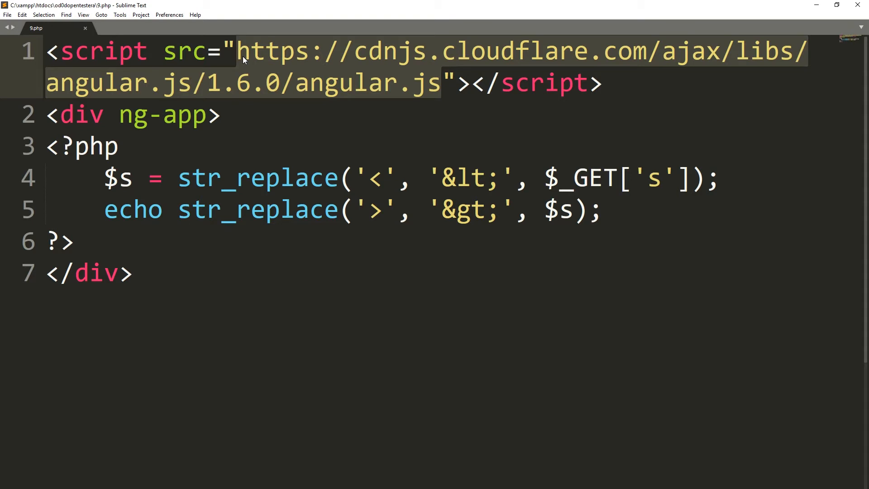
Switch to the localhost 9.php page after reviewing the AngularJS 1.6.0 script line.
{"action": "left_click", "coordinate": [131, 115]}
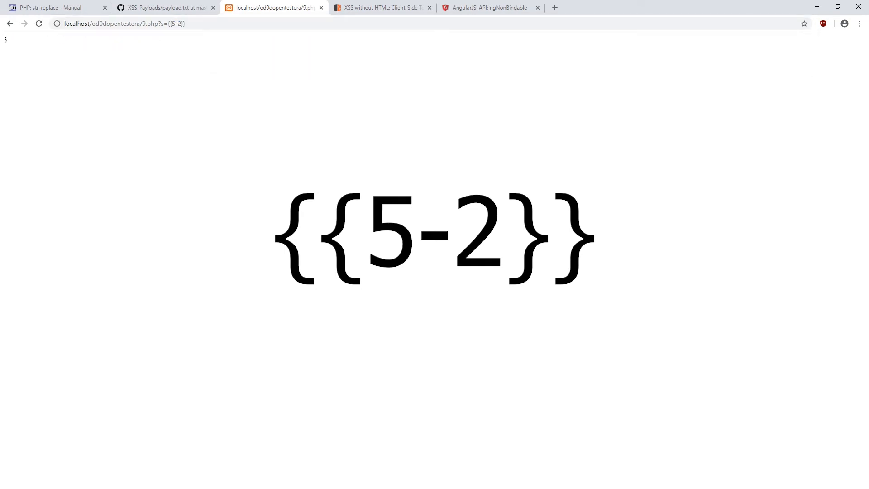
Bring up PortSwigger's AngularJS template-injection article after seeing {{5-2}} render as 3.
{"action": "left_click", "coordinate": [386, 7]}
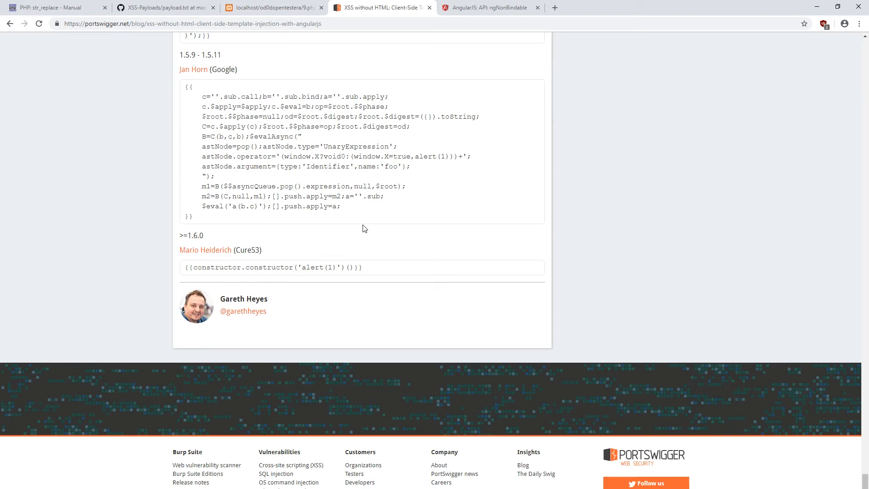
Scroll through the PortSwigger sandbox-escape payloads, including the one for AngularJS 1.6.0.
{"action": "scroll", "scroll_direction": "up", "scroll_amount": 3}
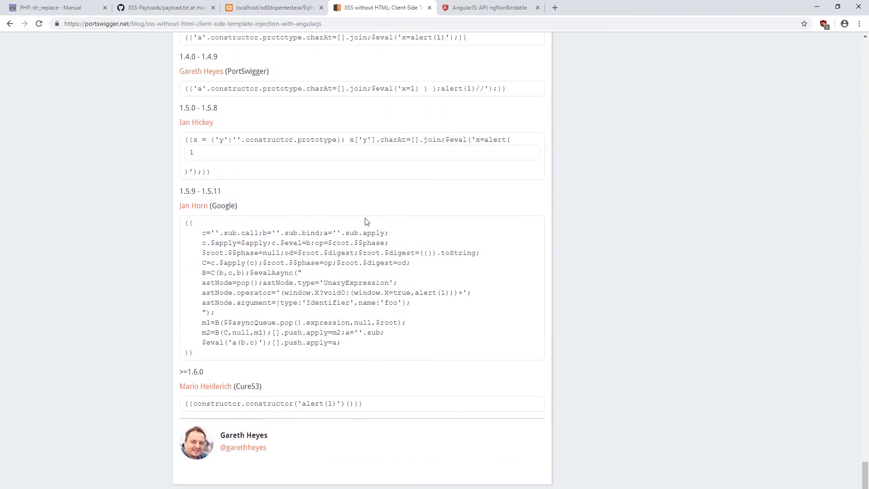
{"action": "scroll", "scroll_direction": "up", "scroll_amount": 3}
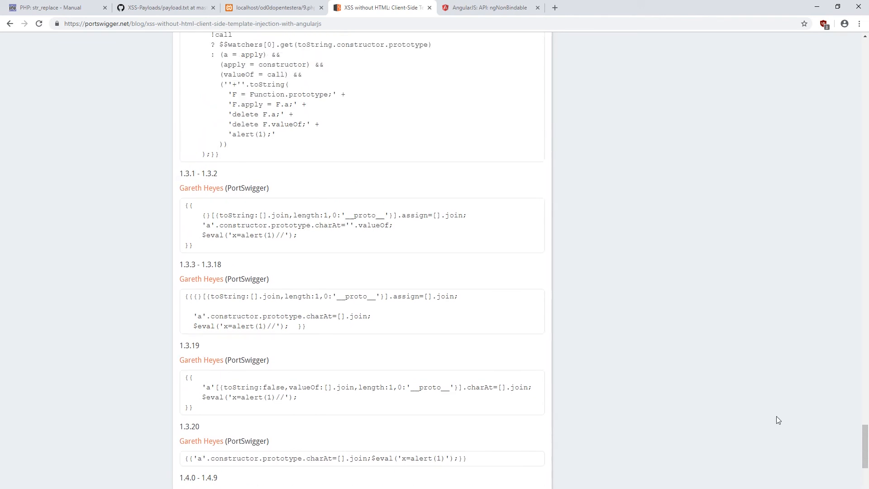
{"action": "scroll", "scroll_direction": "up", "scroll_amount": 3}
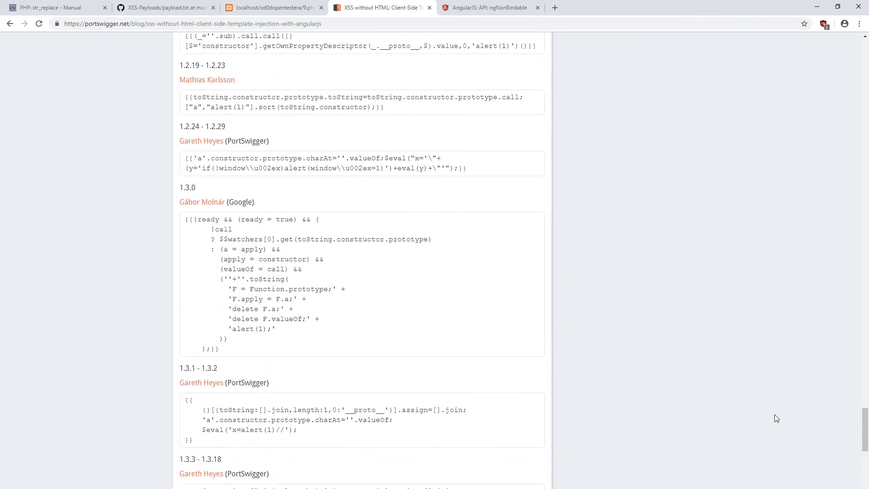
{"action": "scroll", "scroll_direction": "up", "scroll_amount": 3}
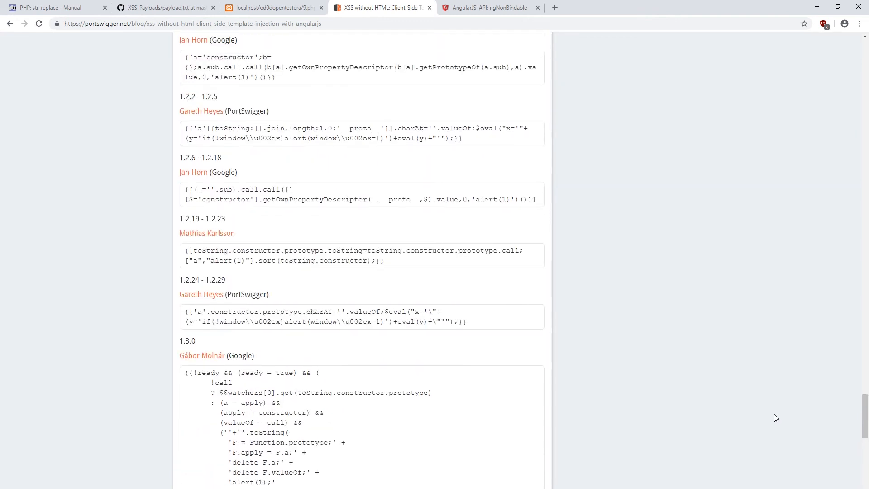
{"action": "scroll", "scroll_direction": "up", "scroll_amount": 3}
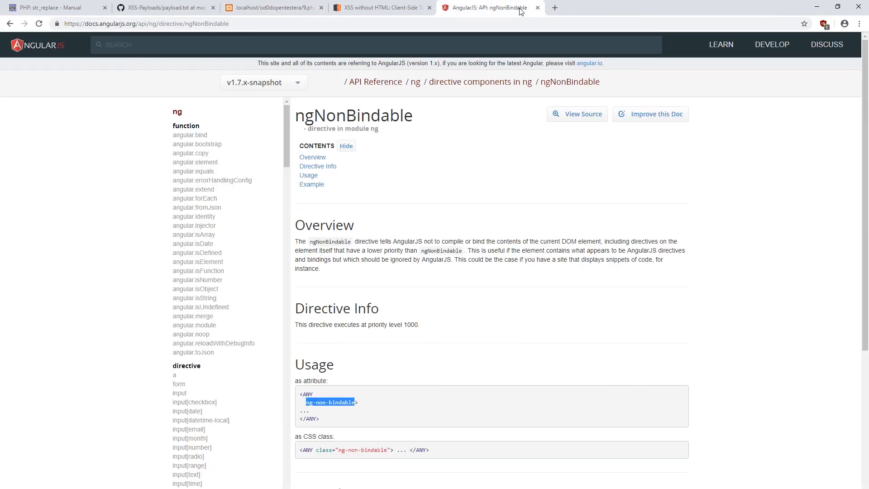
{"action": "scroll", "scroll_direction": "down", "scroll_amount": 3}
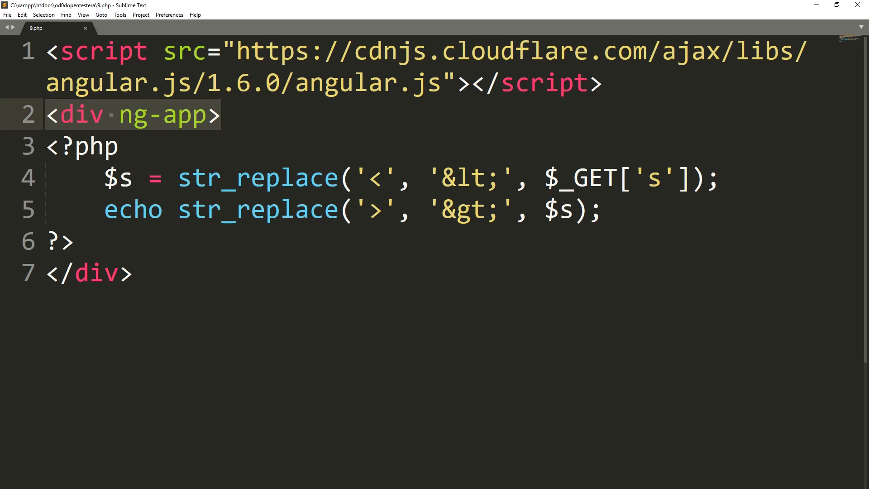
Type ng-non-bindable after ng-app on line 2's div in 9.php.
{"action": "type", "text": "ng-non-bindable"}
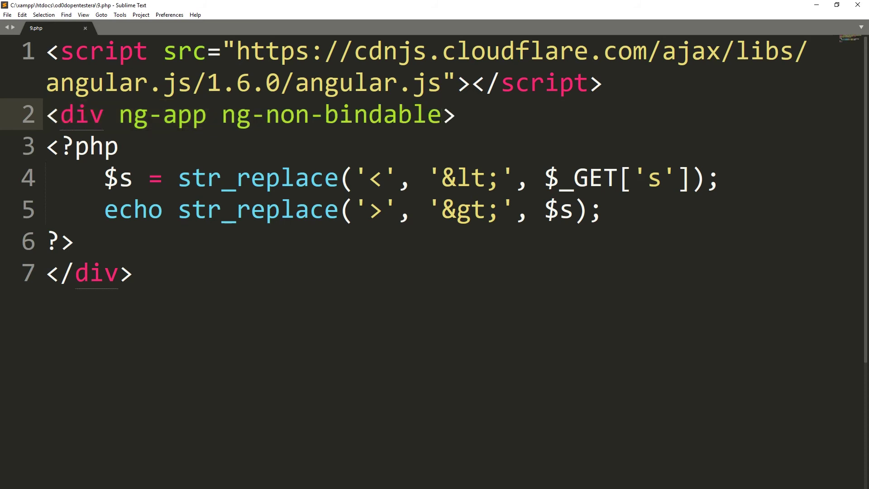